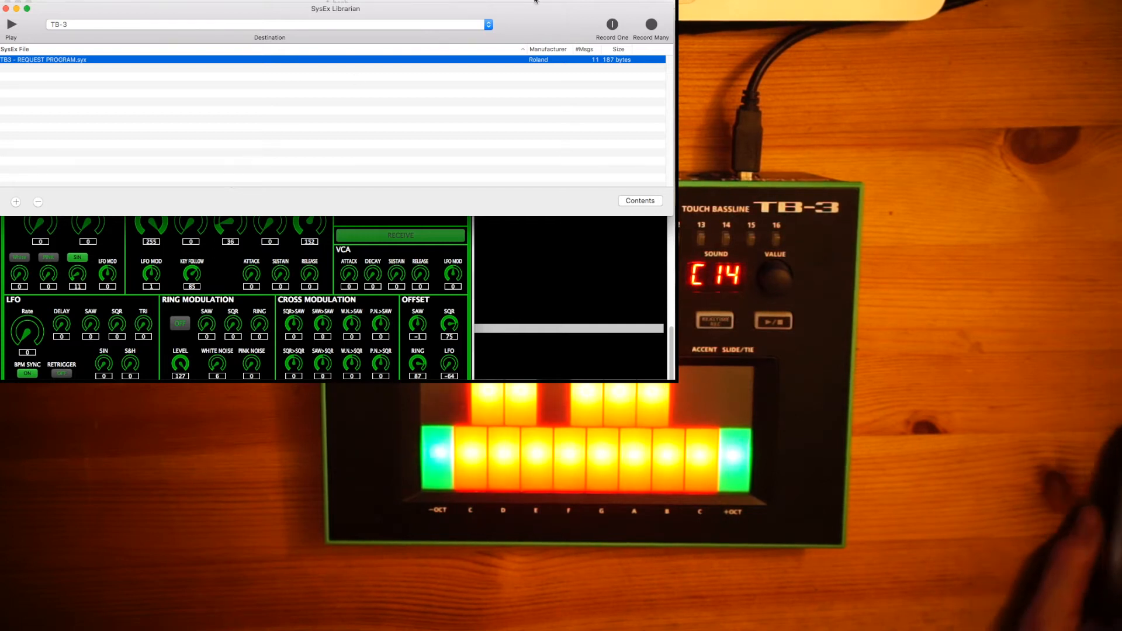
mouse_move(563, 30)
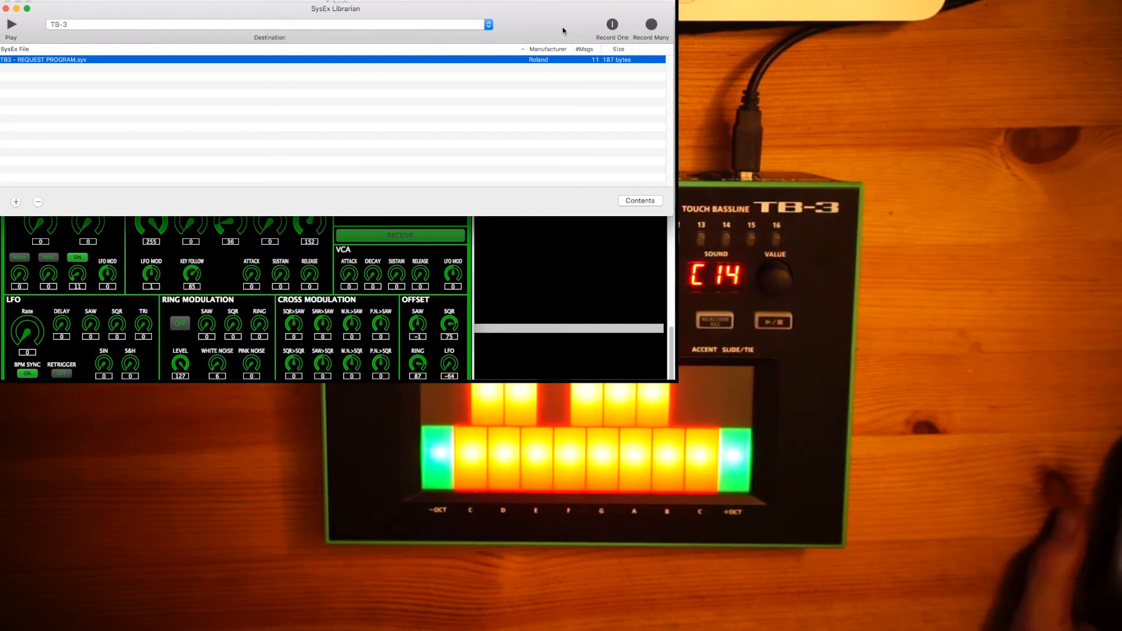
mouse_move(547, 30)
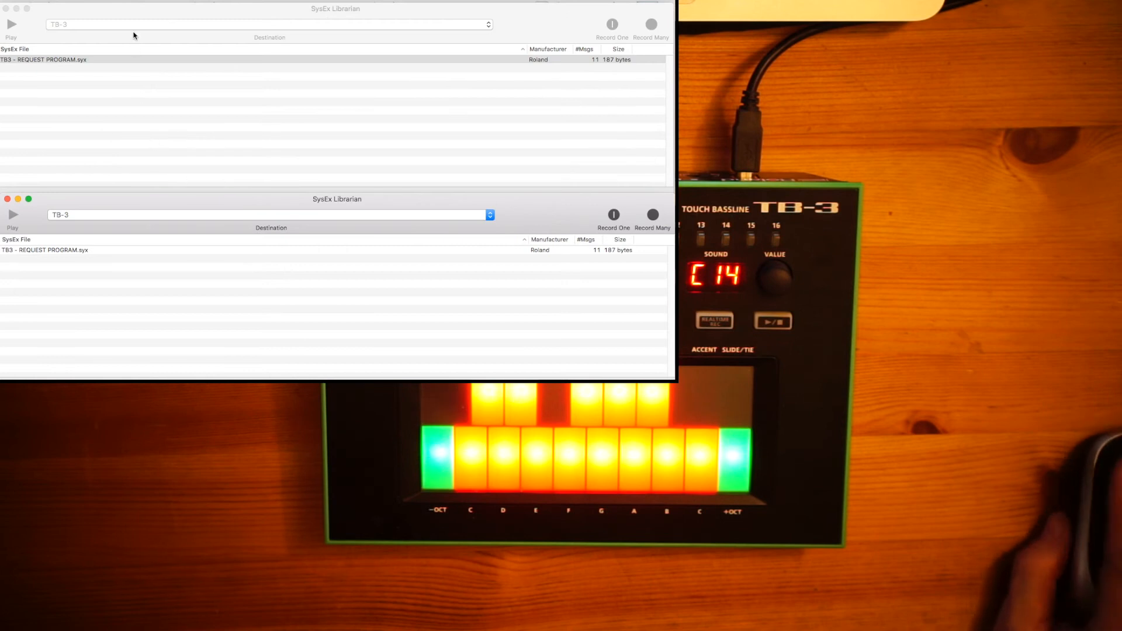
mouse_move(208, 237)
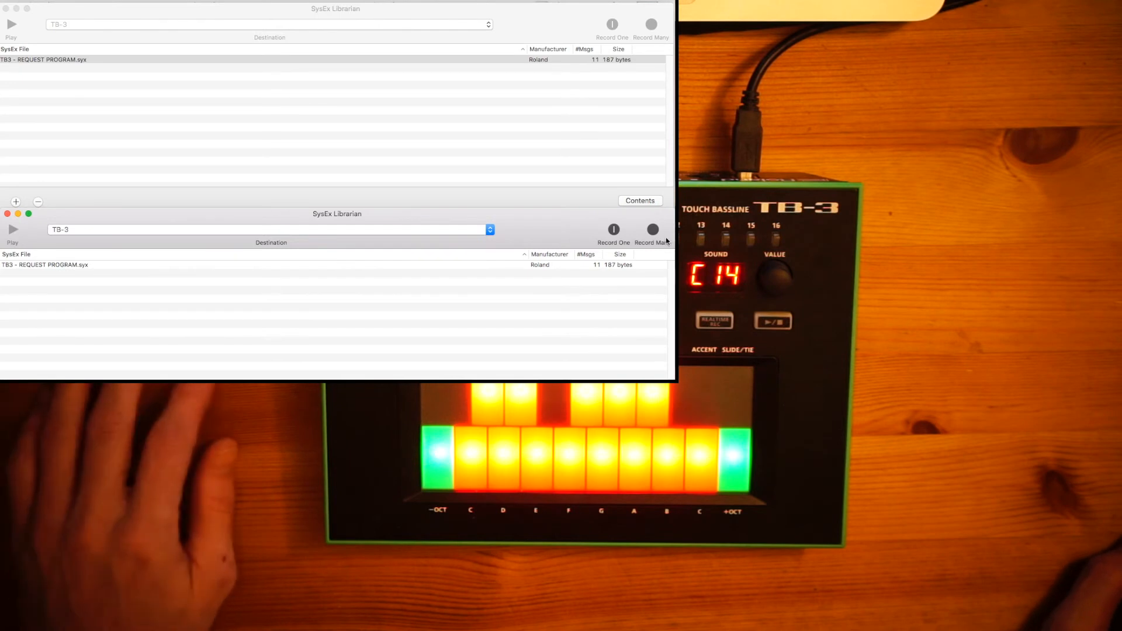
Record one capture in the lower window while the upper sends the request, saving 11 messages (422 bytes) as TB3 - C14.syx.
click(653, 230)
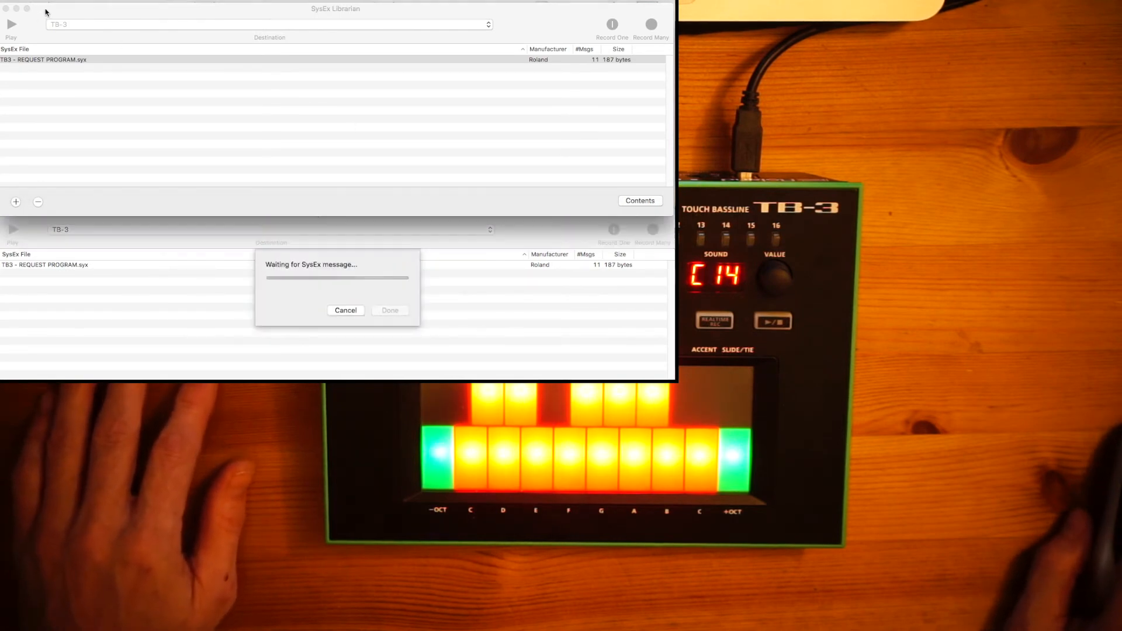
click(286, 60)
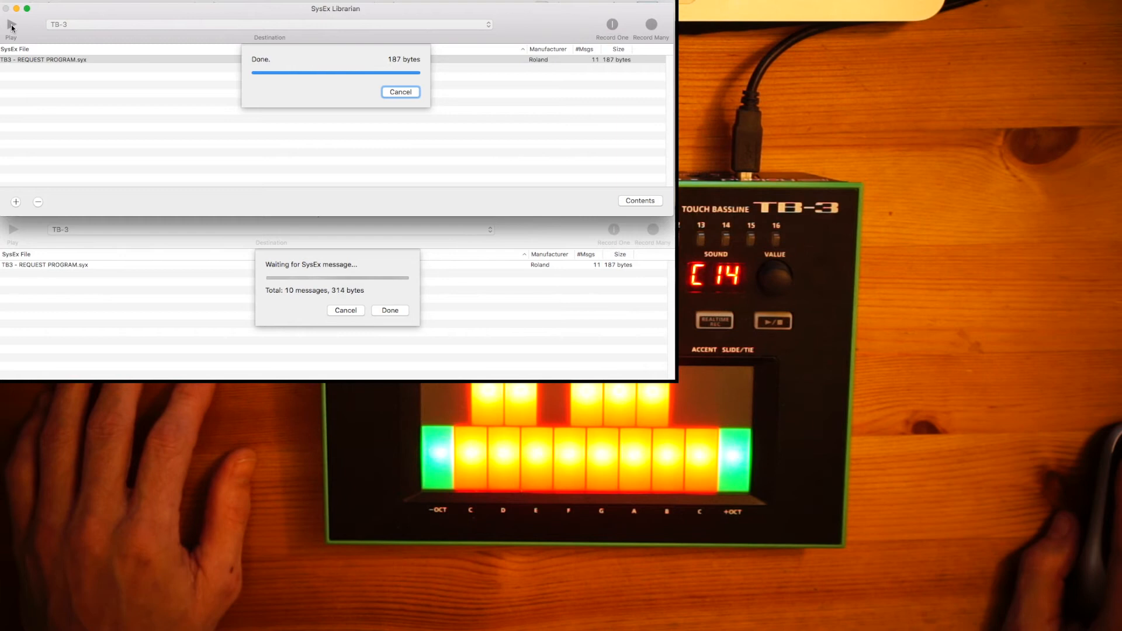
click(400, 91)
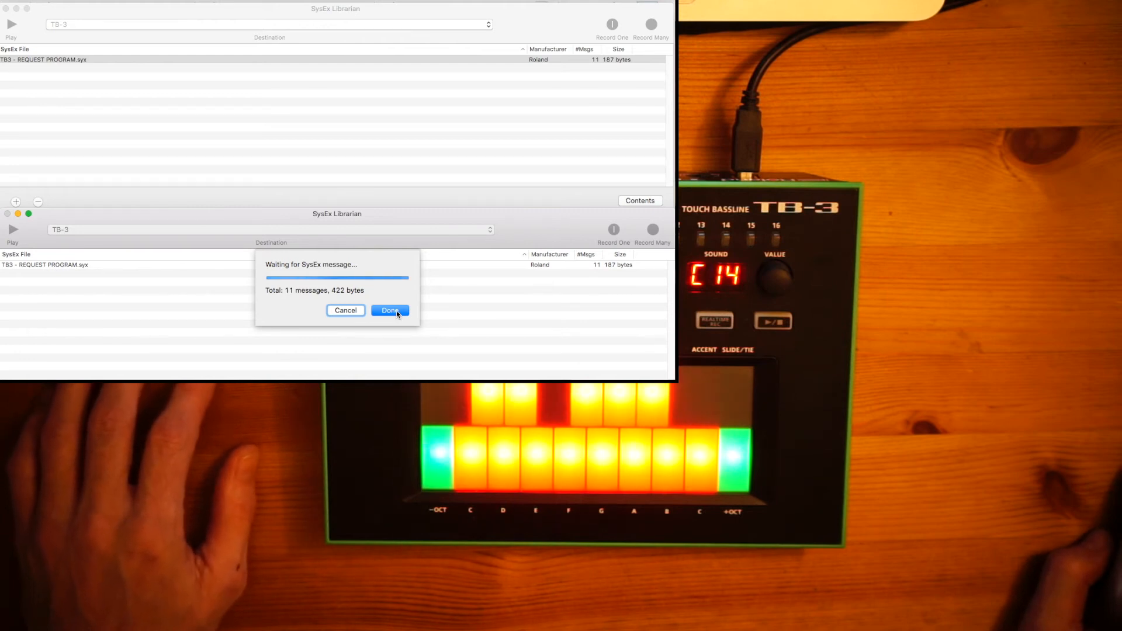
click(391, 310)
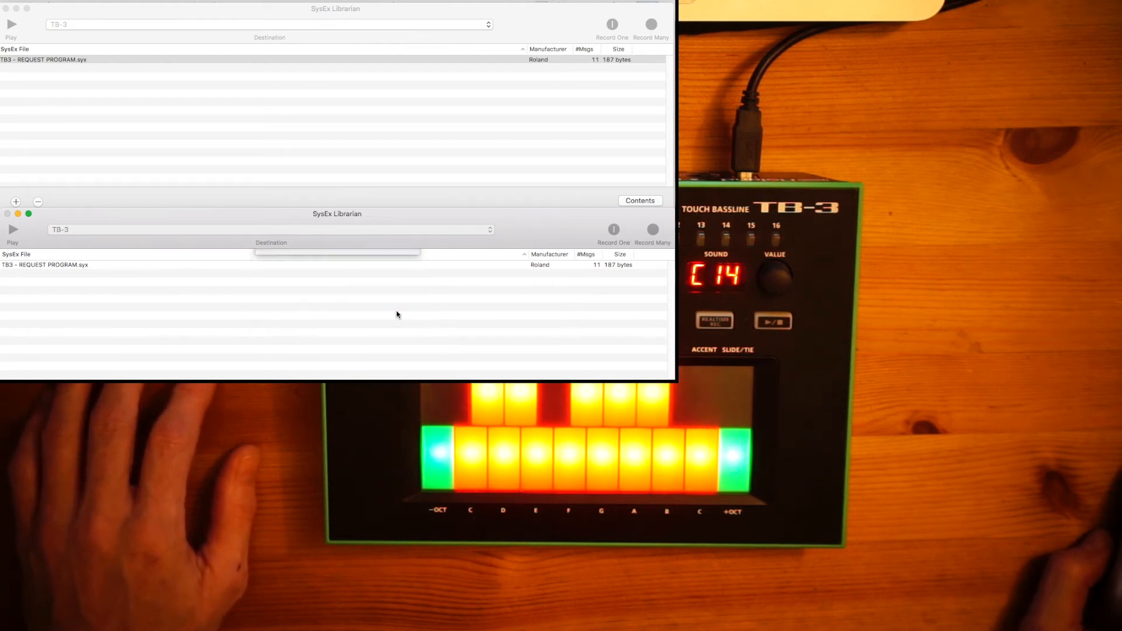
click(613, 229)
text(TB3 - C14.syx)
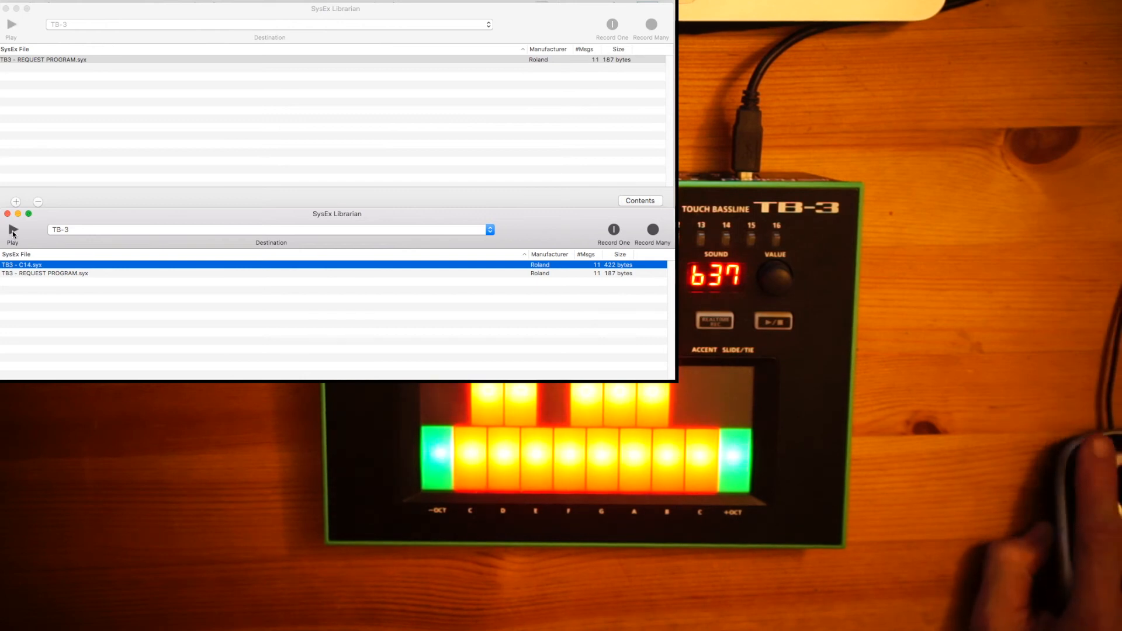
mouse_move(11, 229)
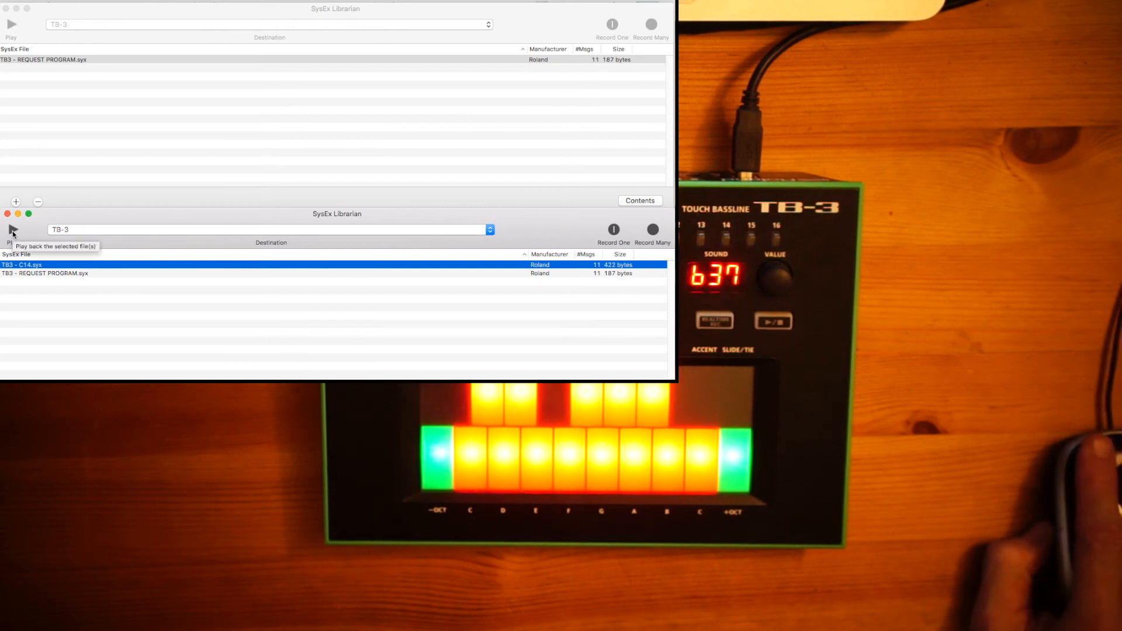
Send the 422-byte TB3 - C14.syx patch from the lower window back to the TB-3.
click(12, 230)
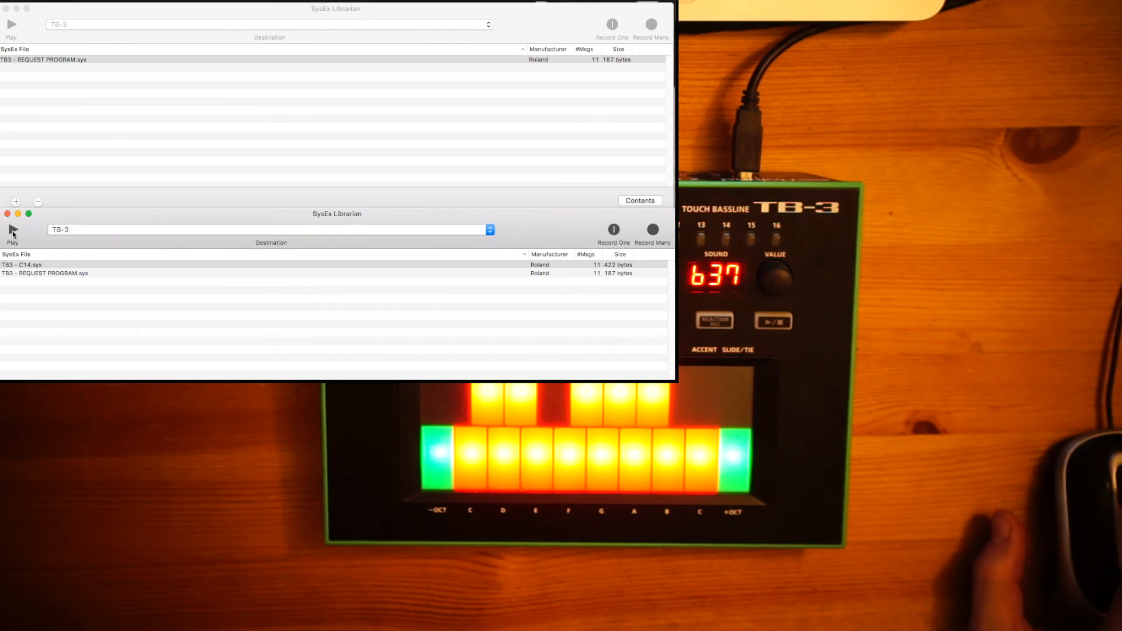
mouse_move(12, 231)
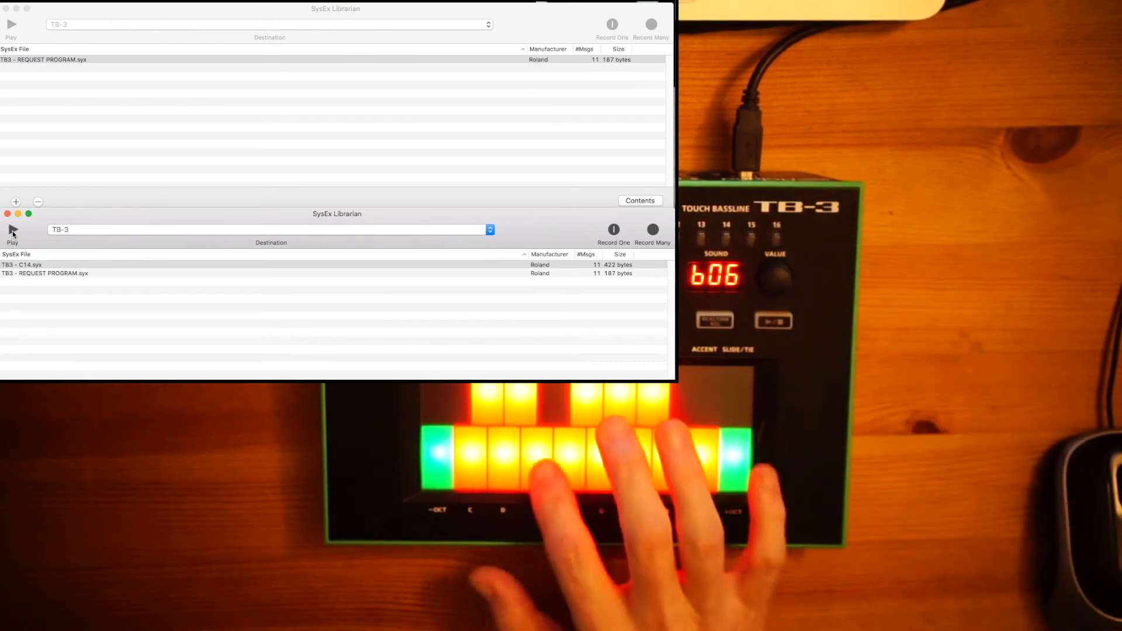
click(12, 231)
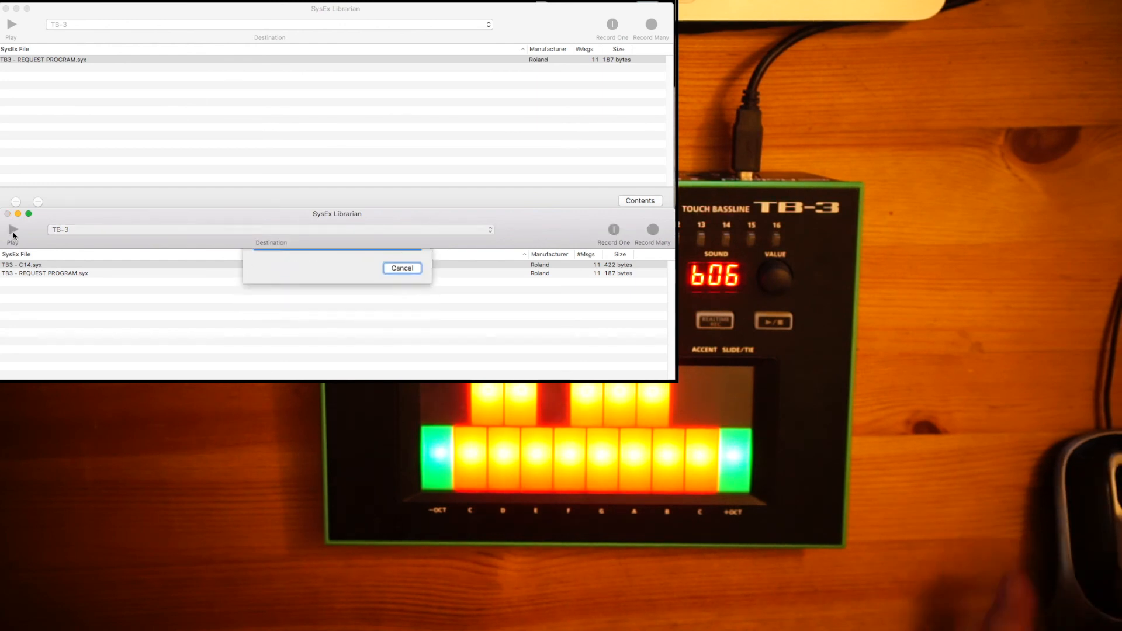
click(401, 268)
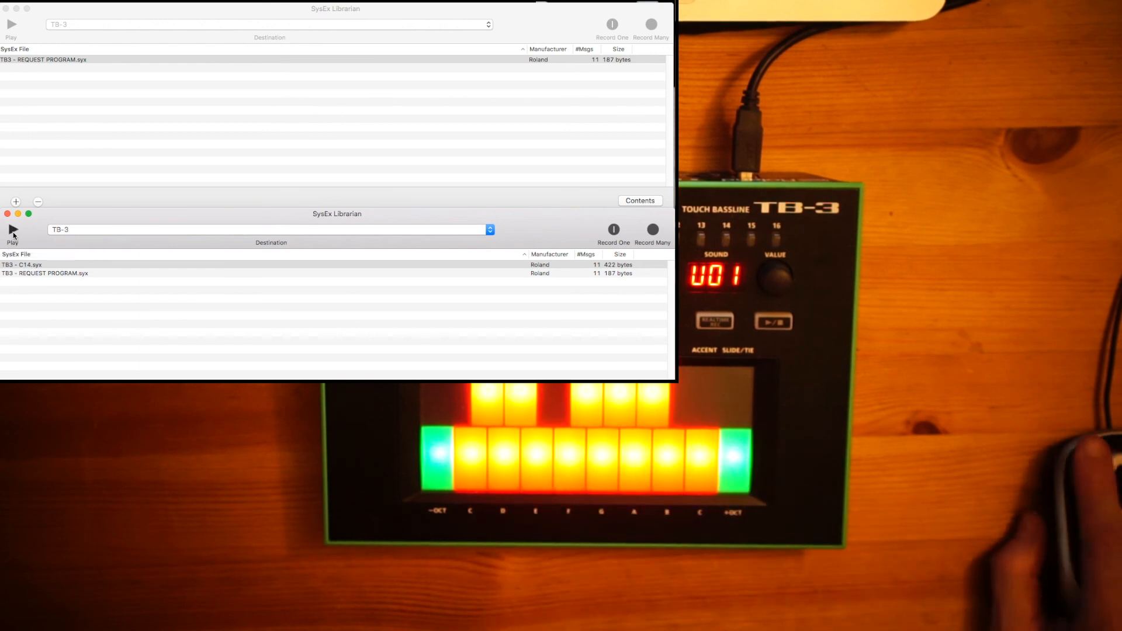
click(13, 231)
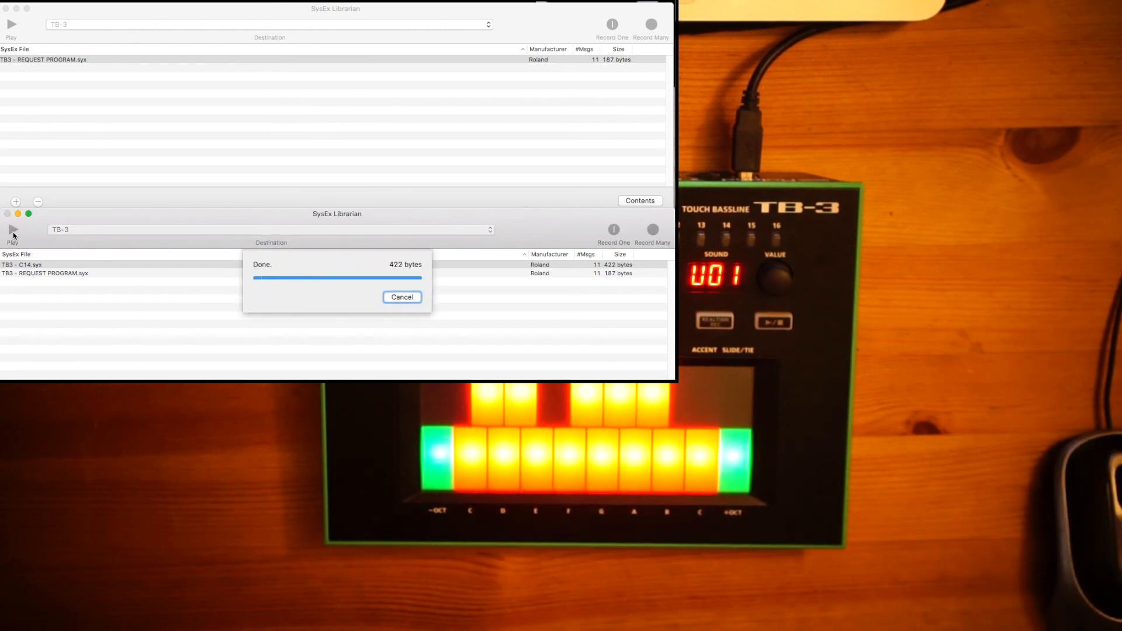
click(401, 297)
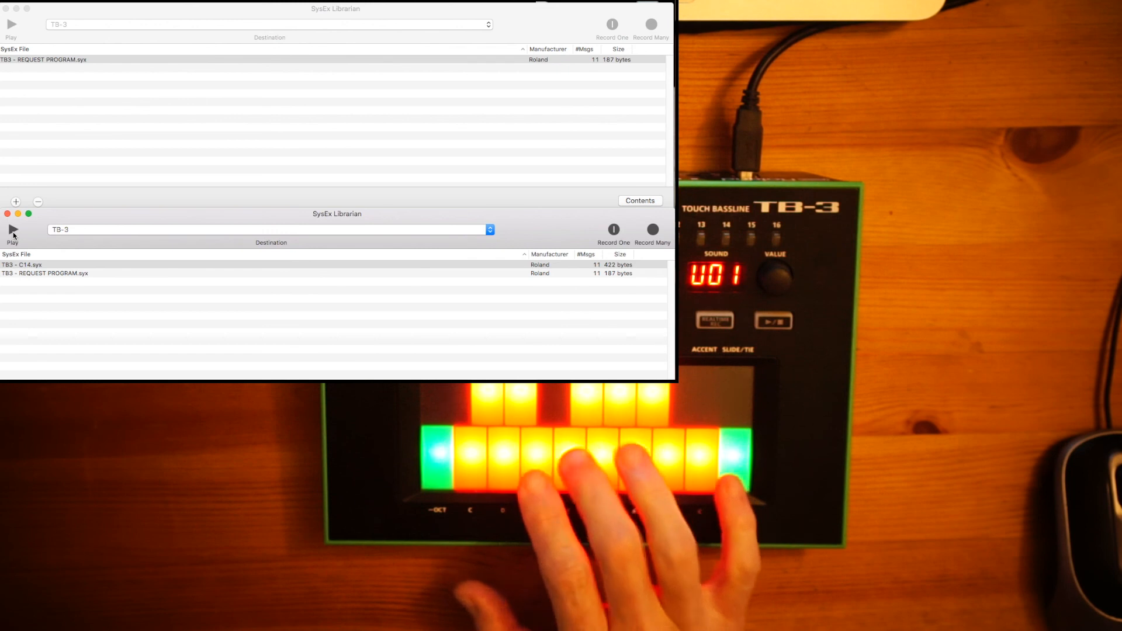
mouse_move(12, 230)
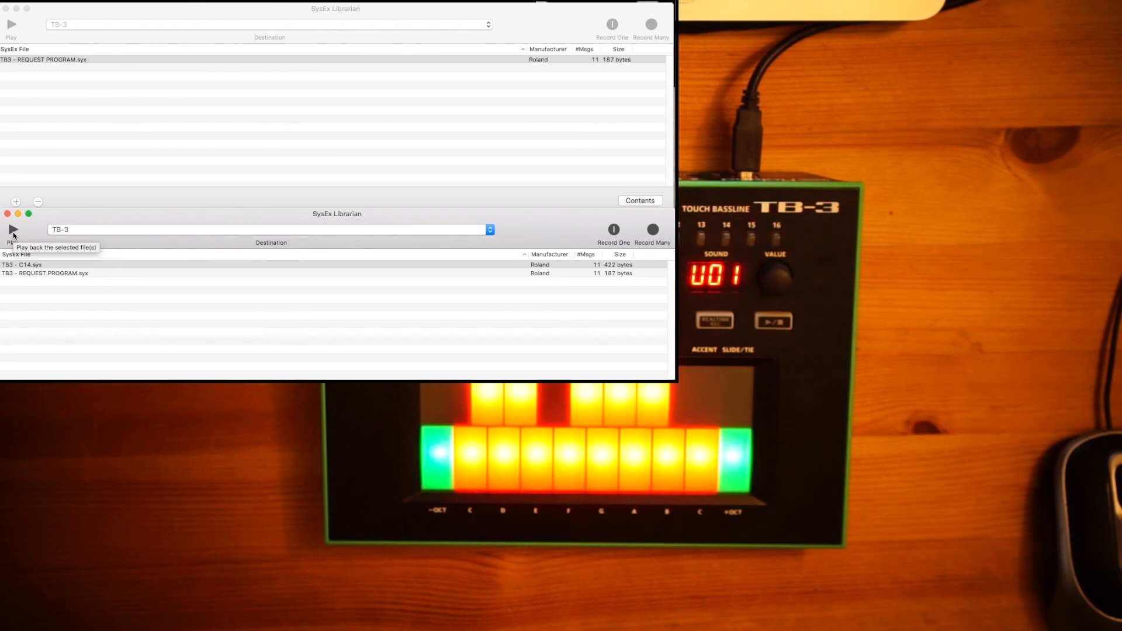
mouse_move(73, 256)
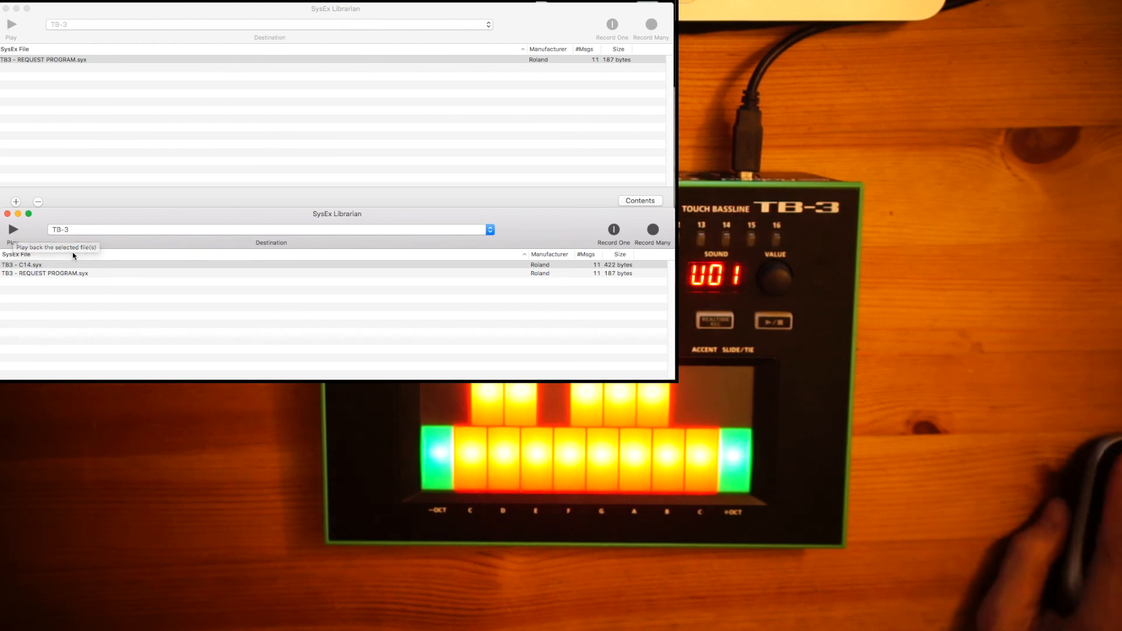
mouse_move(53, 251)
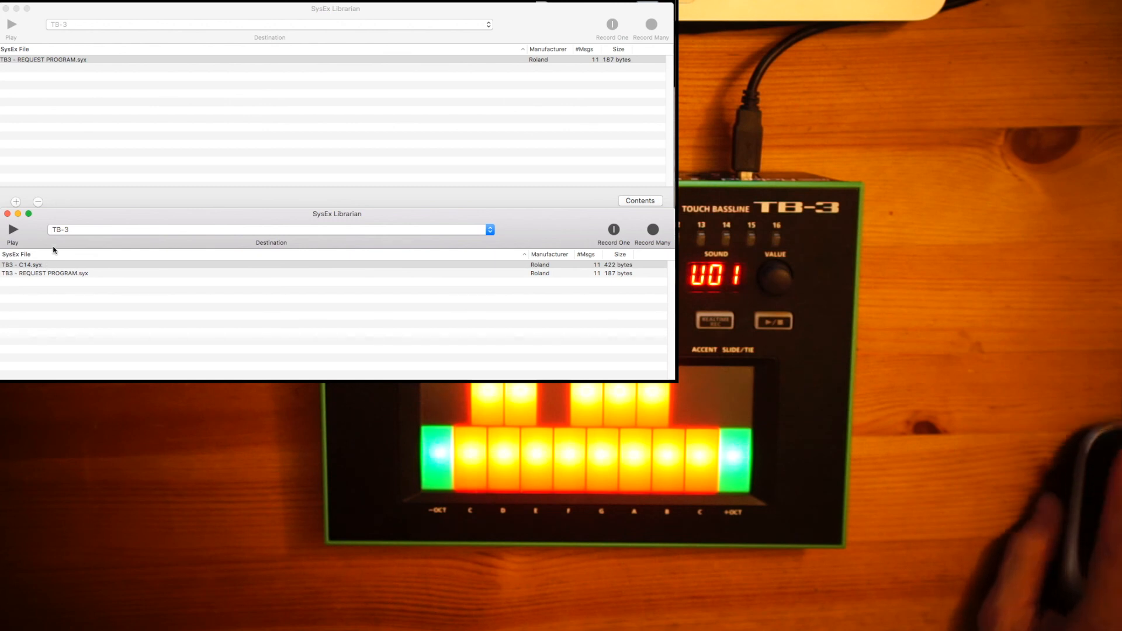
click(21, 265)
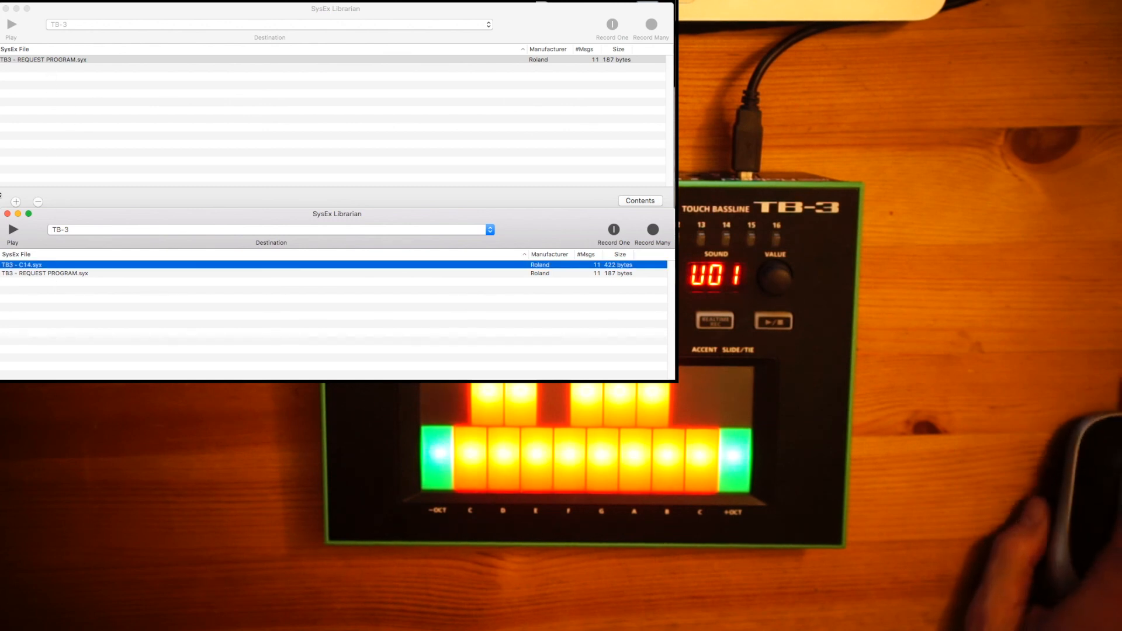